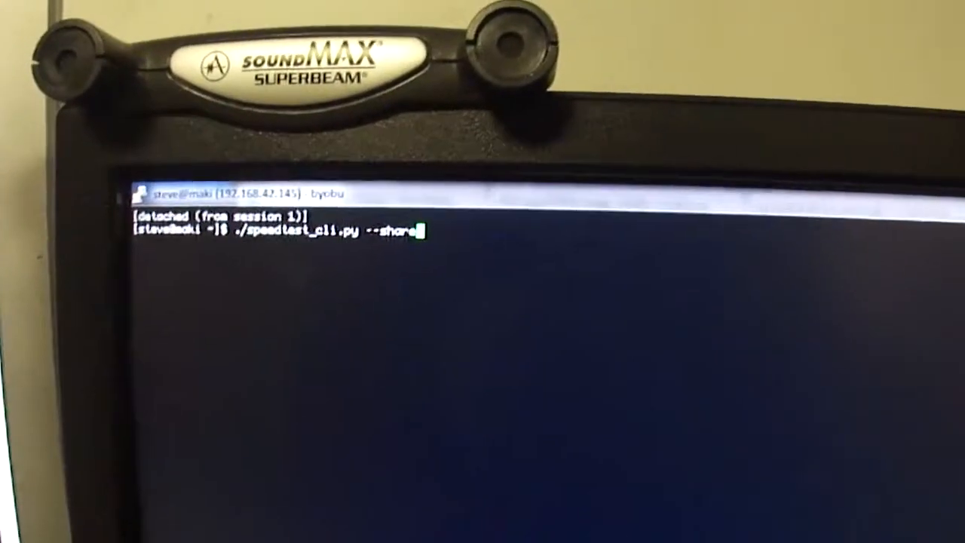
Run ./speedtest_cli.py --share in the byobu session to start selecting the best server.
key(Return)
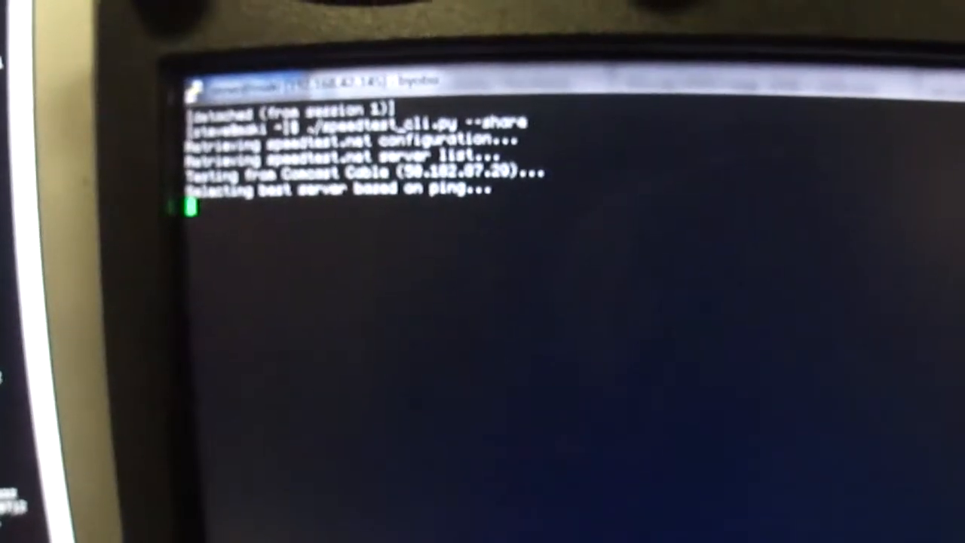